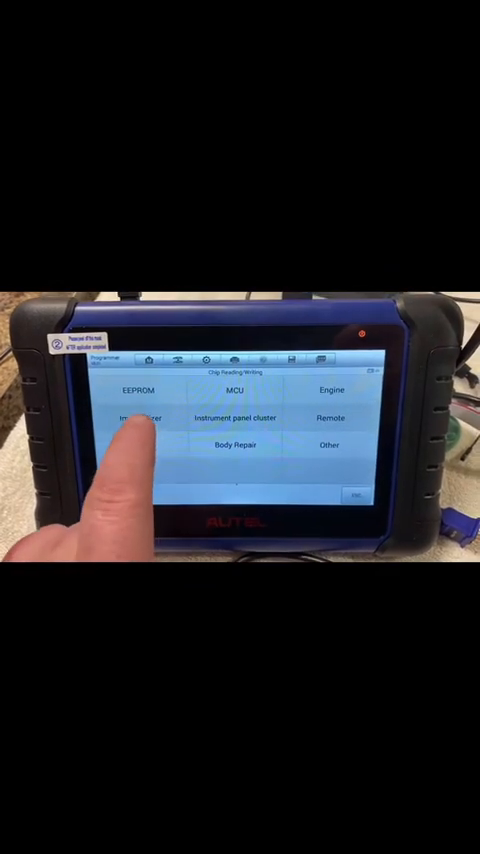
# - Go to Immobilizer and browse the brand list to the Volvo CEM-TYPE3-MC9S12DT256-RW module
pyautogui.click(135, 418)
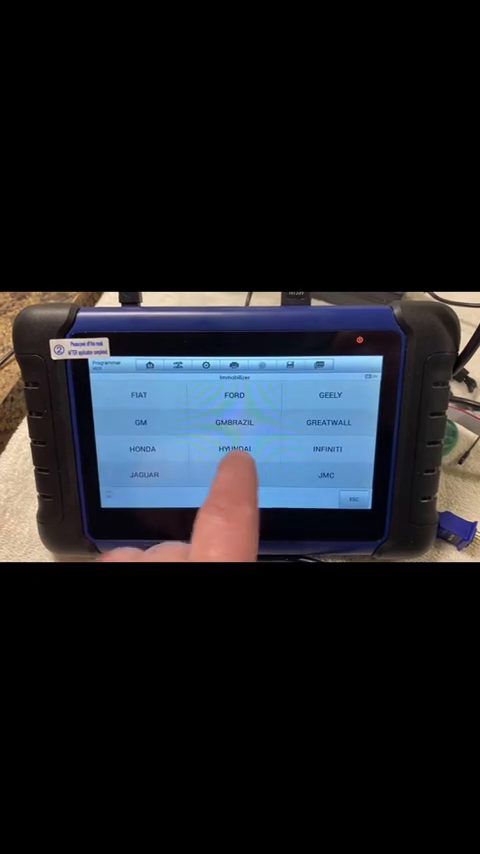
pyautogui.scroll(-3)
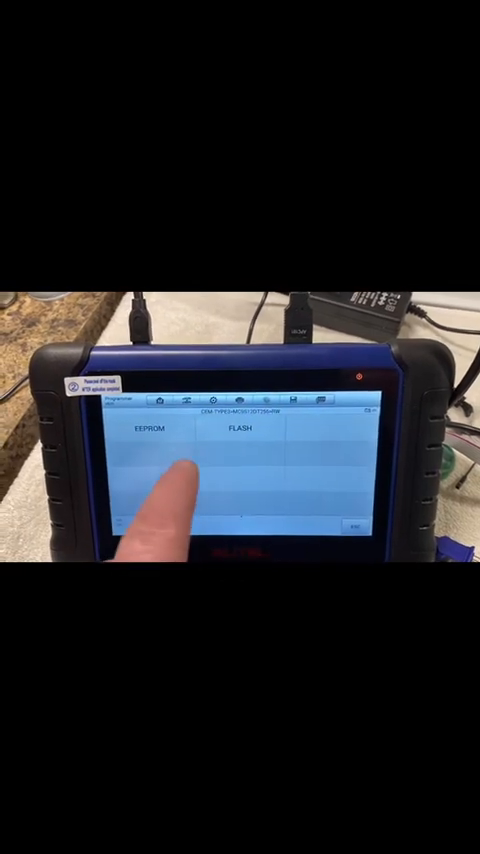
# - Choose EEPROM and view its connection diagram for wiring the CEM module
pyautogui.click(155, 432)
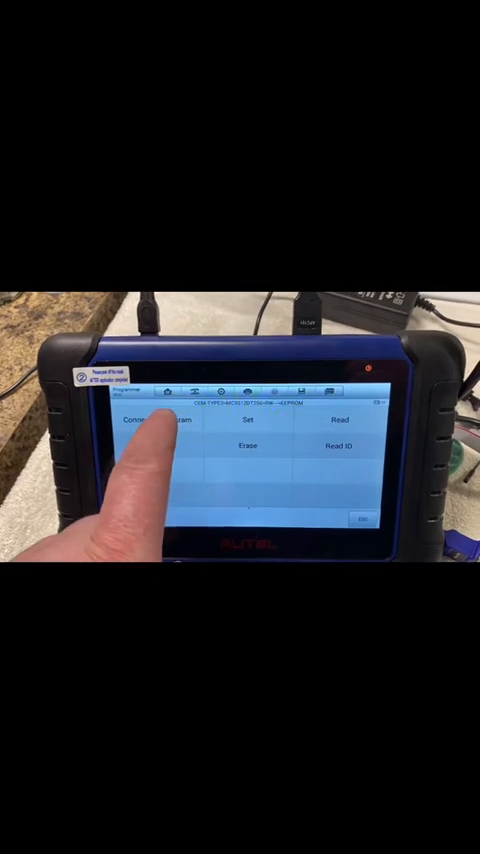
pyautogui.click(246, 419)
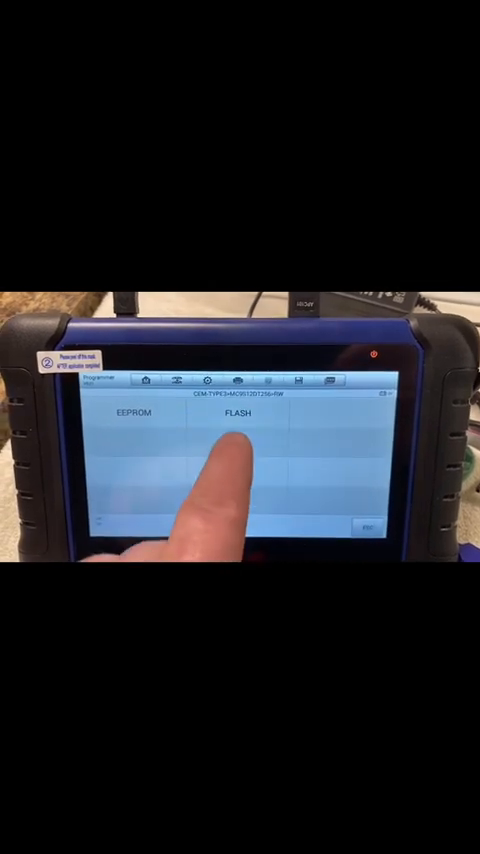
# - Read the CEM flash memory and scroll through the hex chip data
pyautogui.click(237, 420)
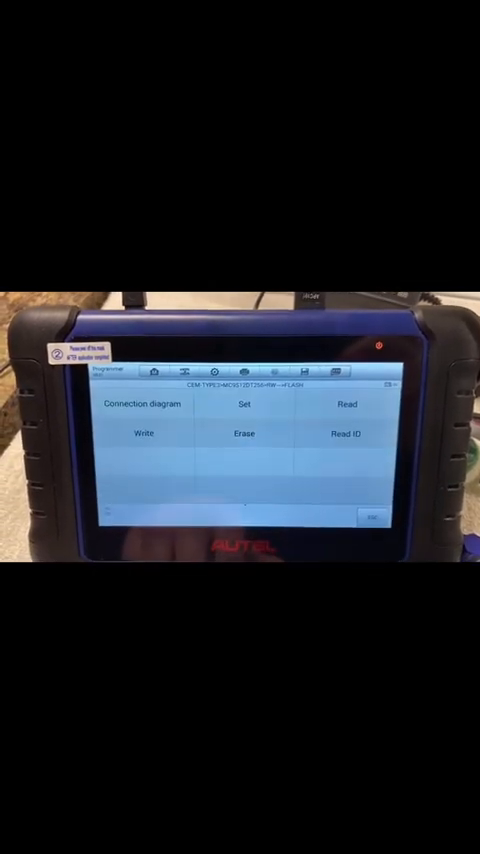
pyautogui.click(347, 403)
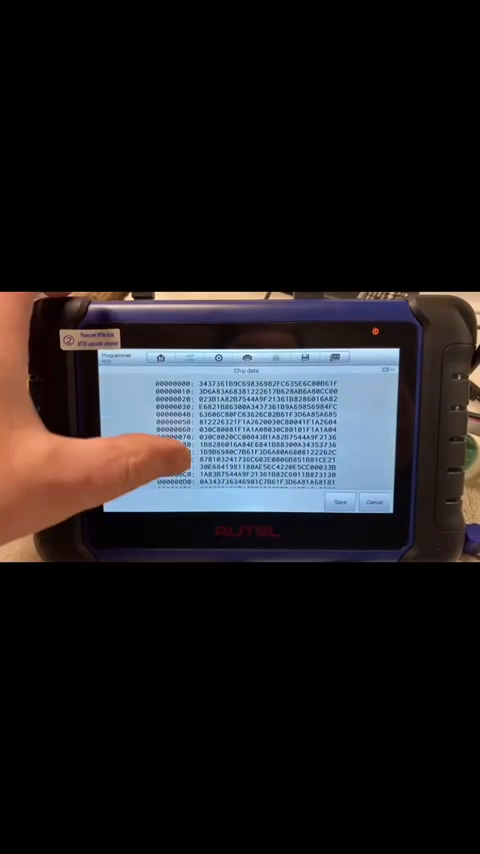
pyautogui.scroll(-3)
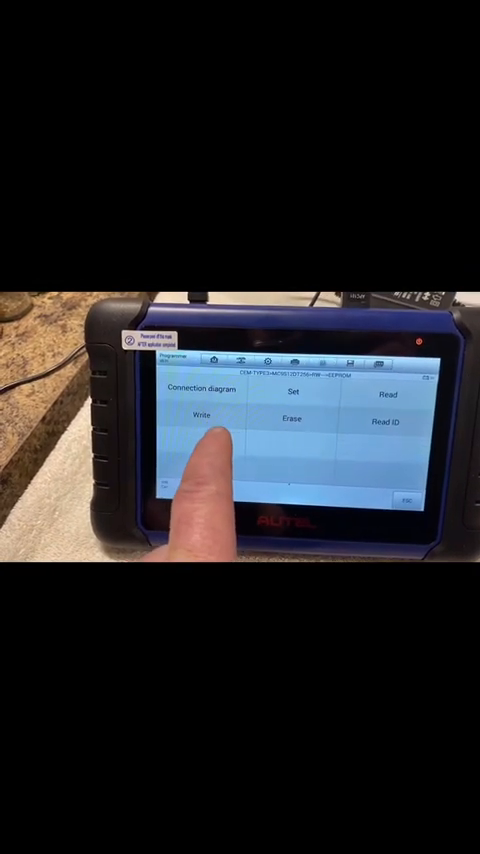
# - Write the saved CEM_TYPE3_MC9S12DT256 file to the module's EEPROM
pyautogui.click(199, 418)
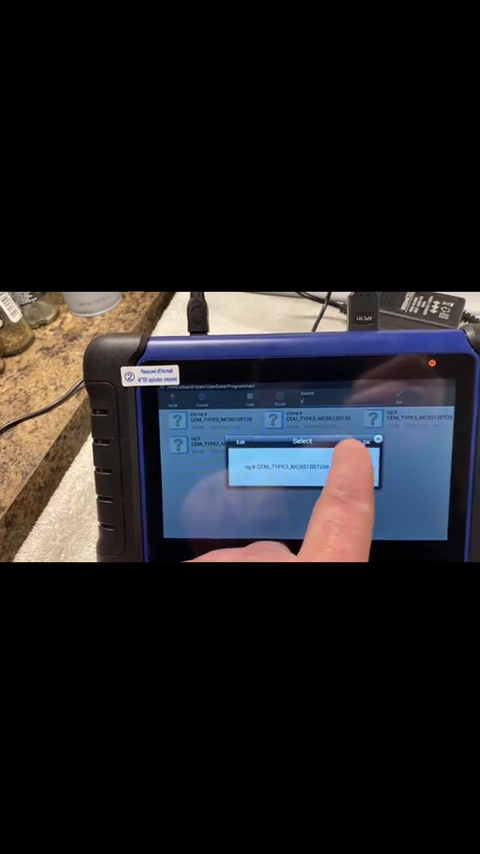
pyautogui.click(312, 466)
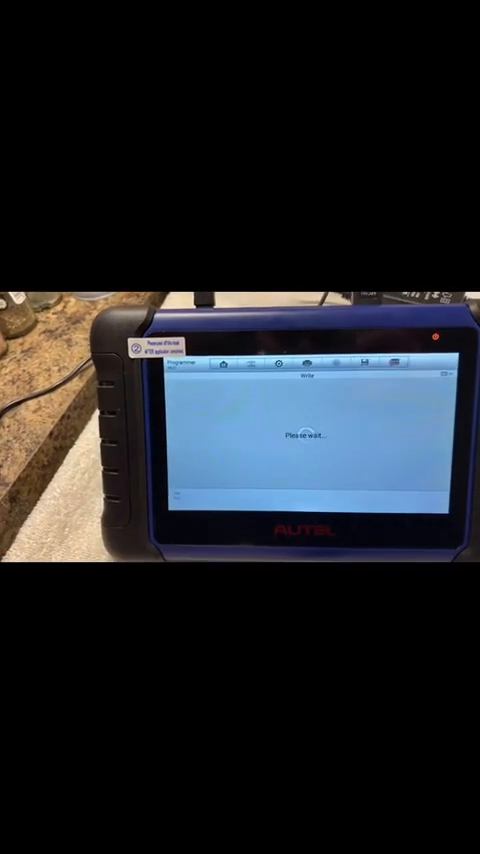